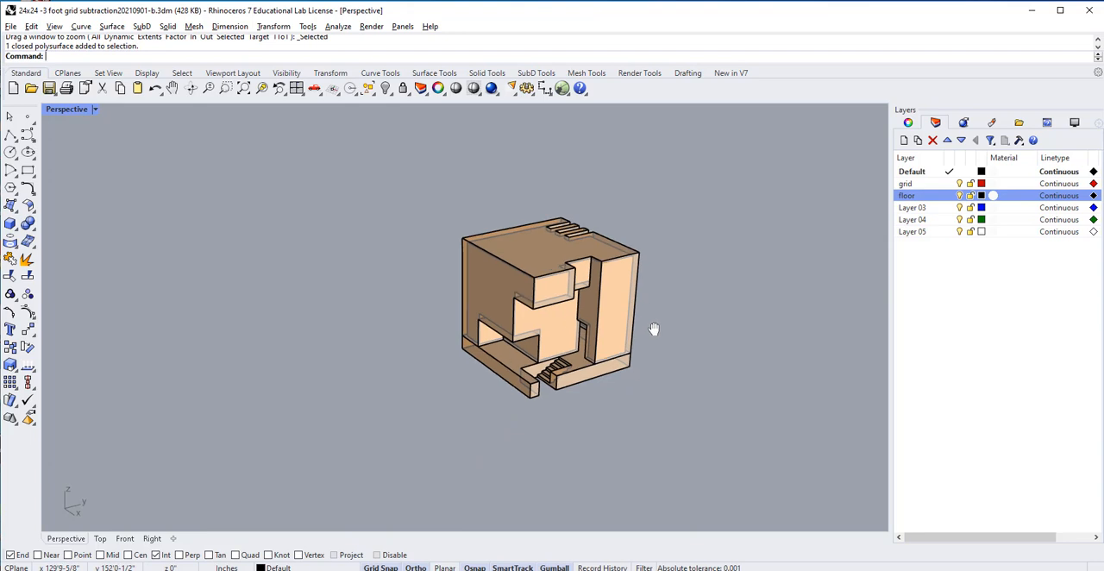
mouse_move(757, 286)
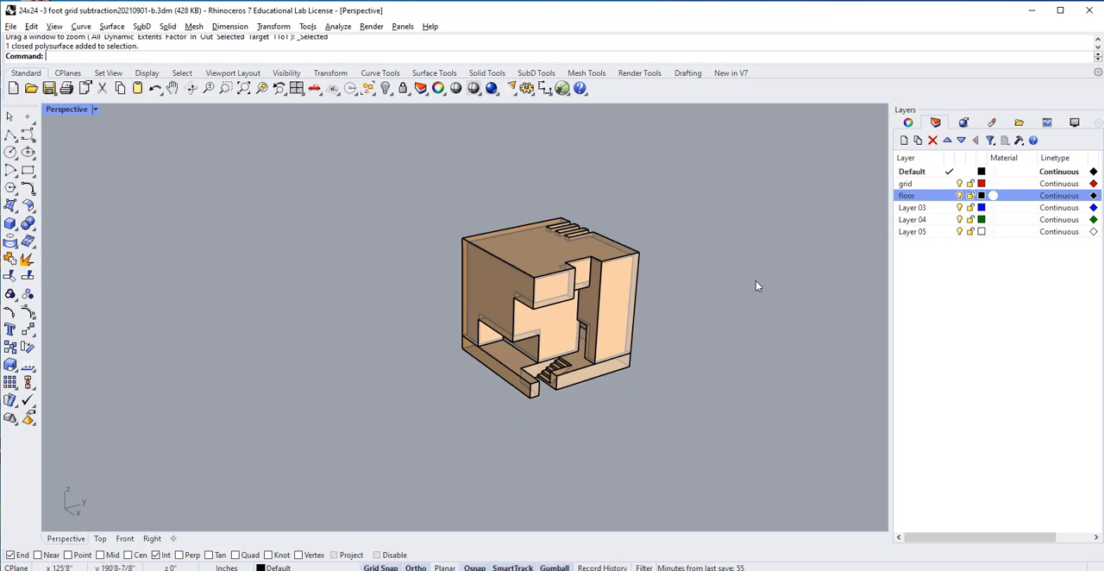
mouse_move(745, 262)
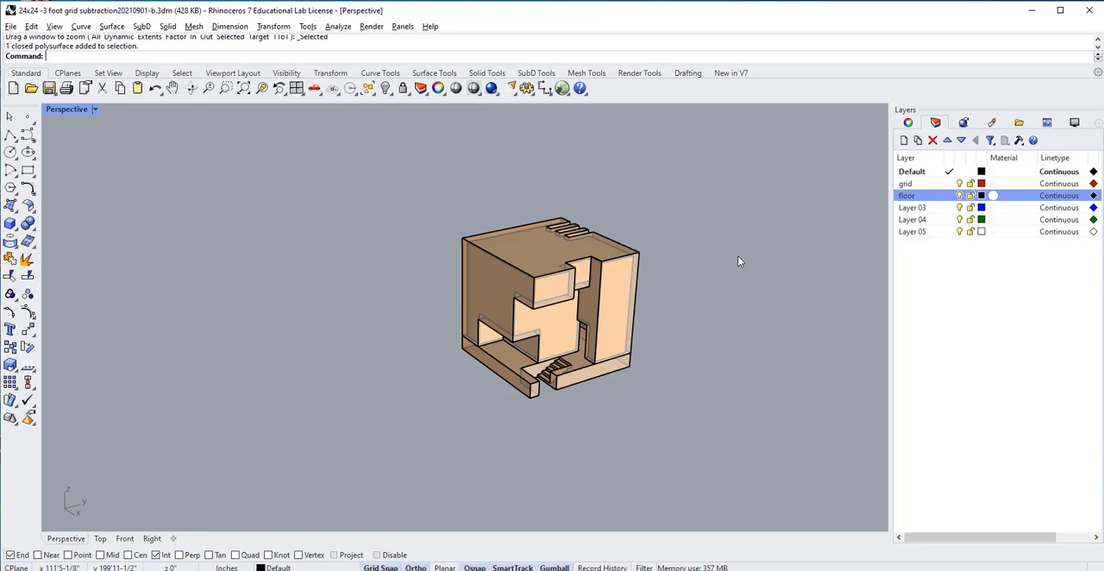
mouse_move(548, 211)
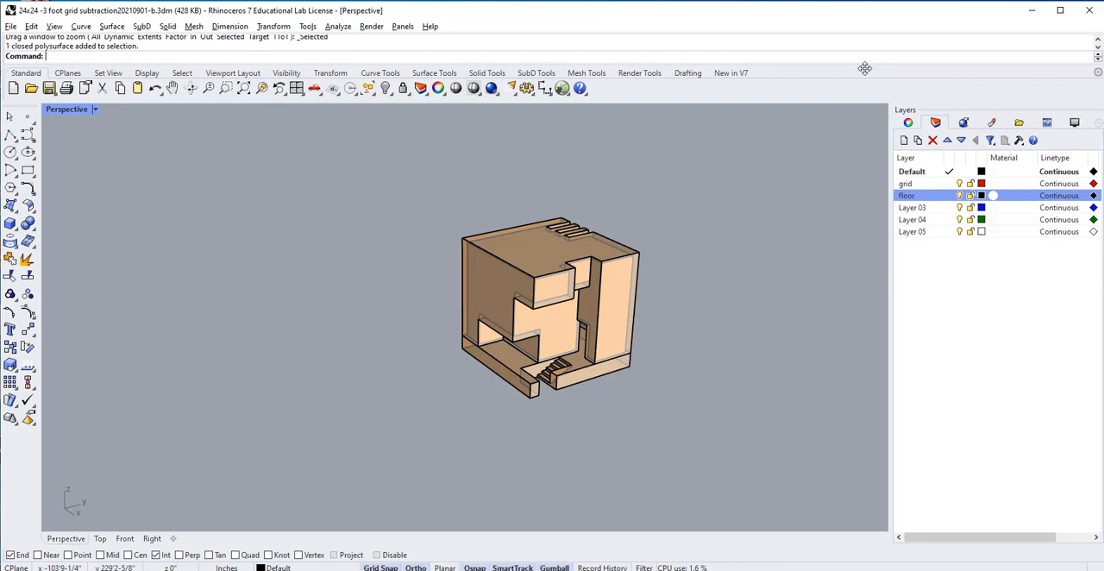
Start a ClippingPlane and place its first corner below the building in Perspective.
type("ClippingPlane")
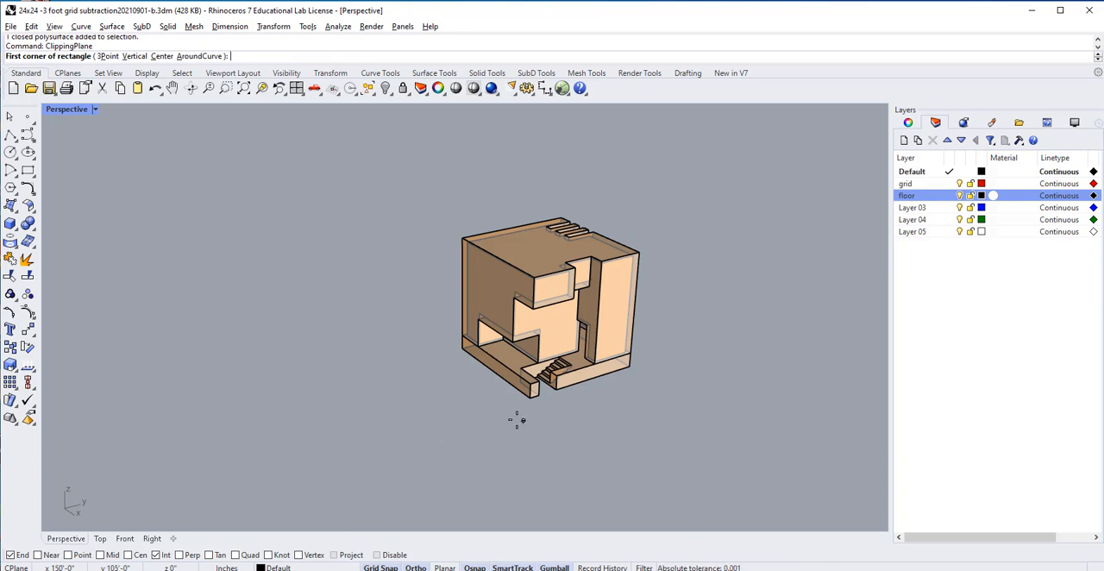
left_click(517, 421)
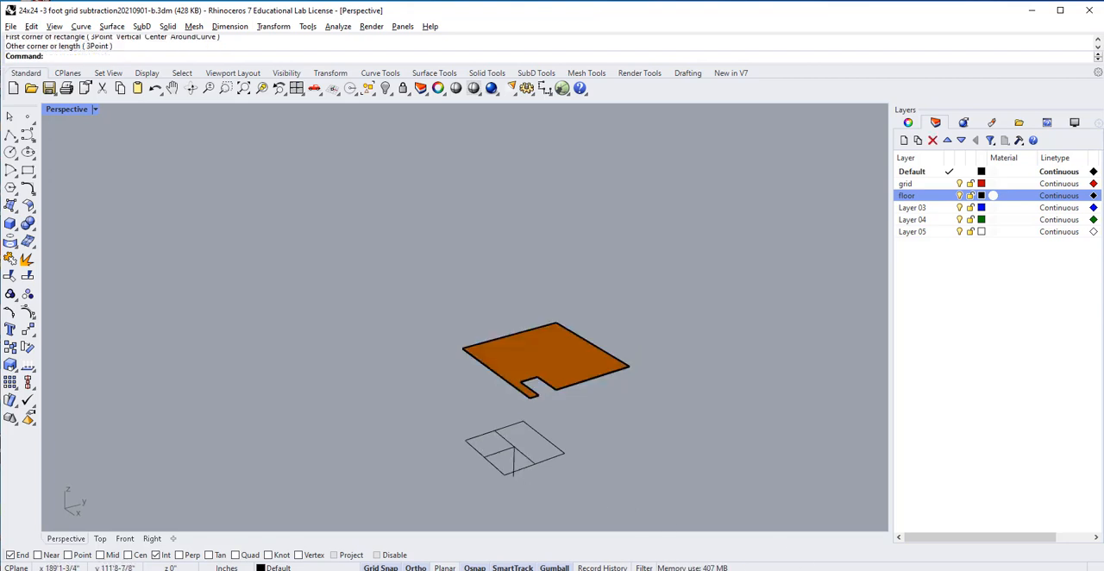
mouse_move(703, 488)
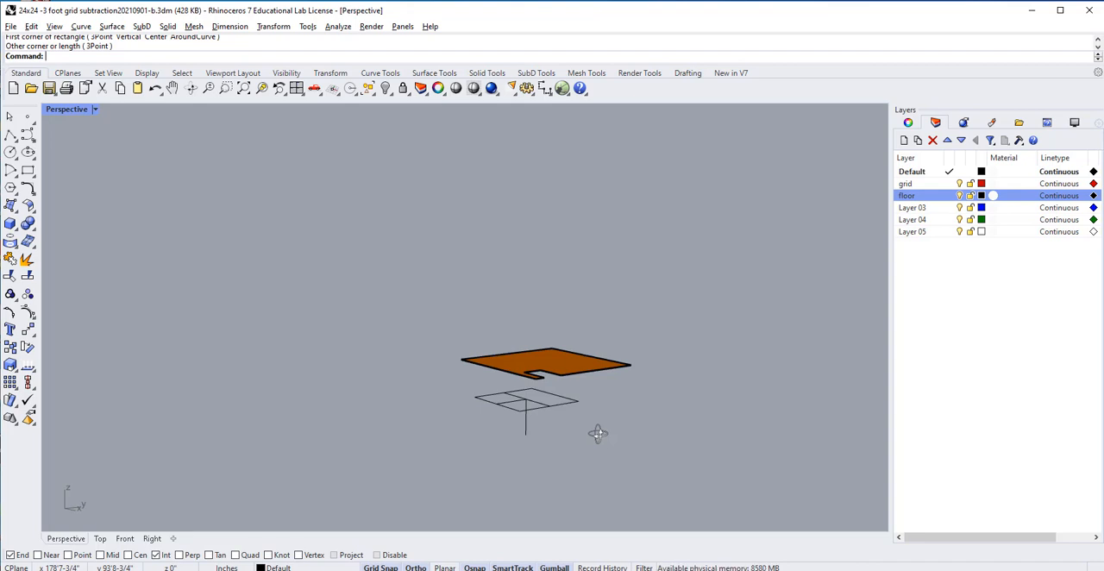
mouse_move(534, 407)
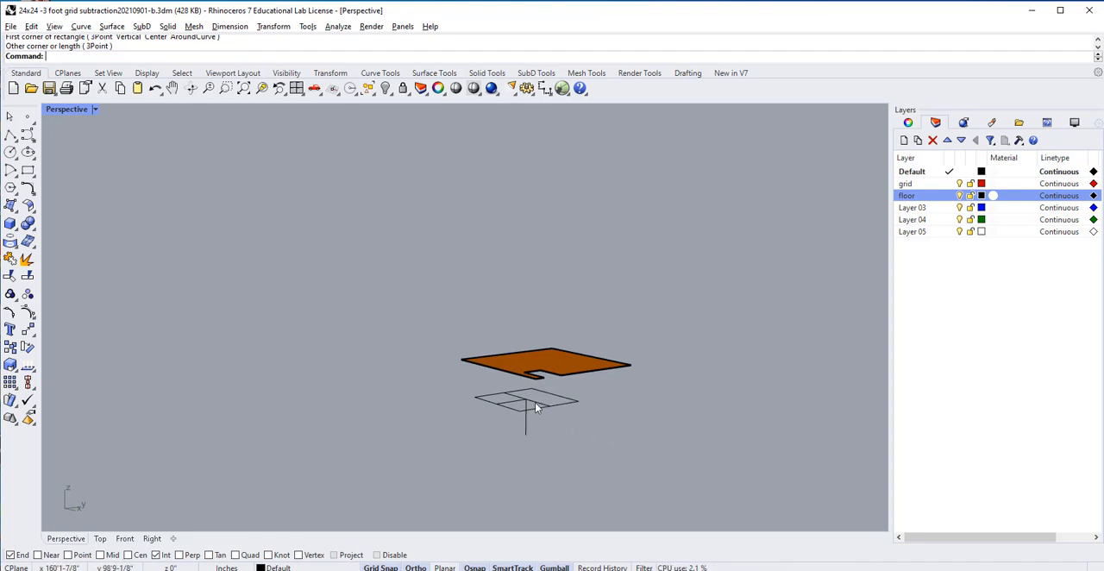
mouse_move(532, 435)
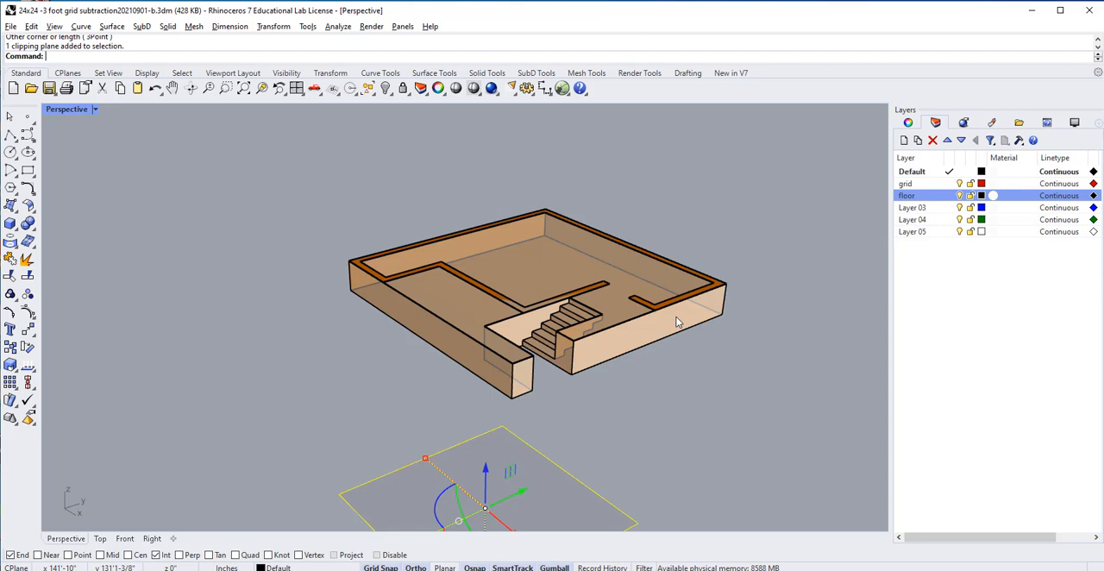
mouse_move(604, 431)
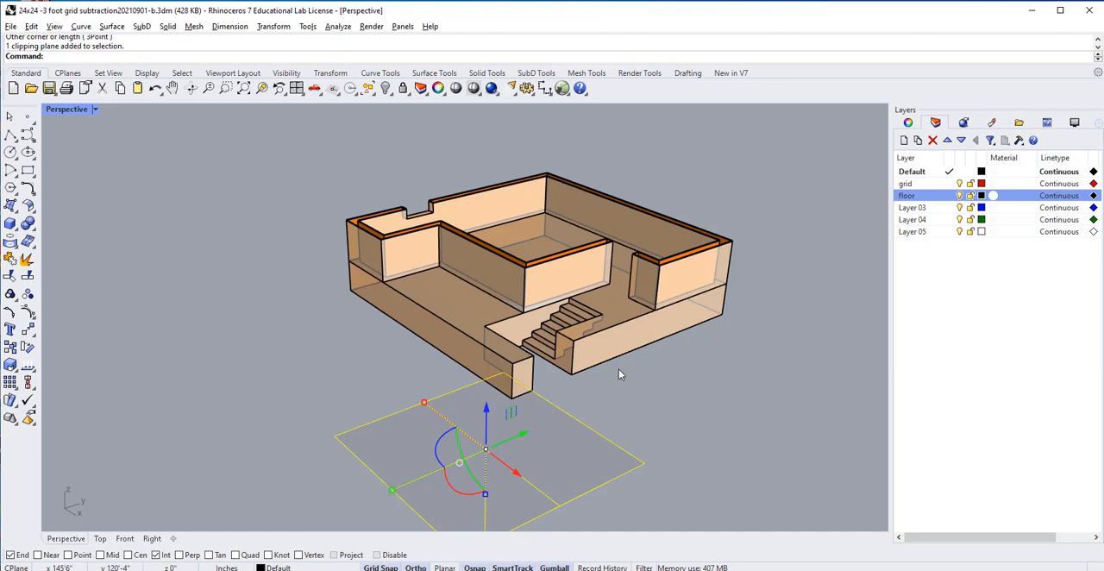
mouse_move(302, 302)
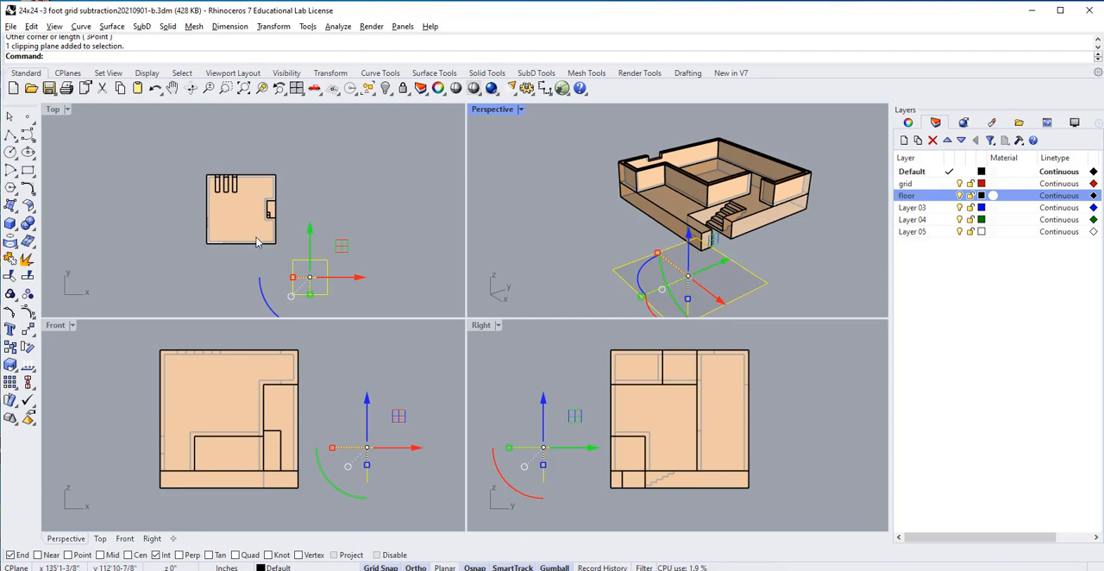
mouse_move(278, 249)
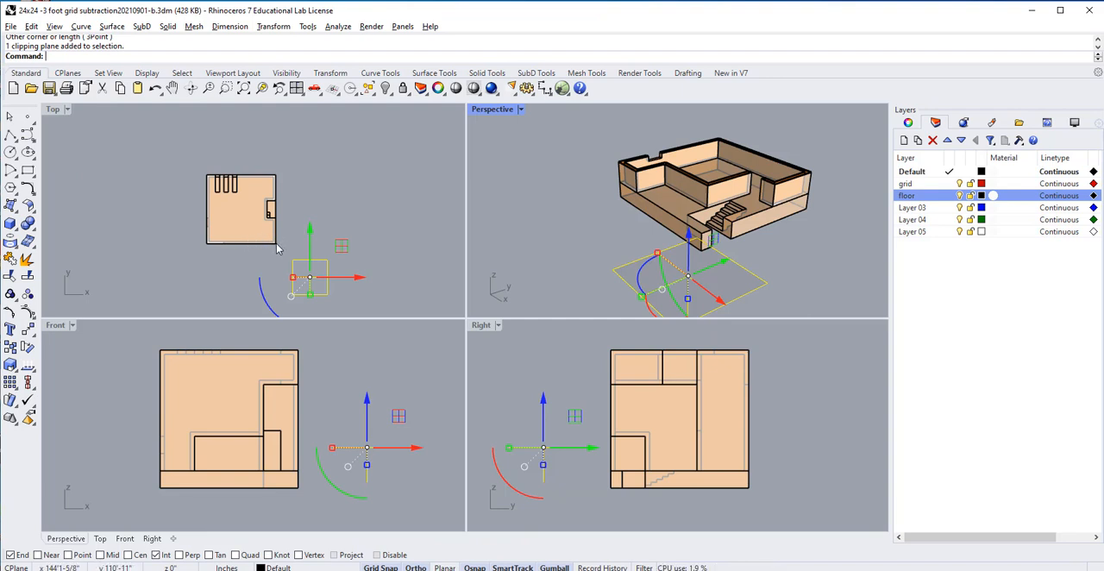
mouse_move(279, 250)
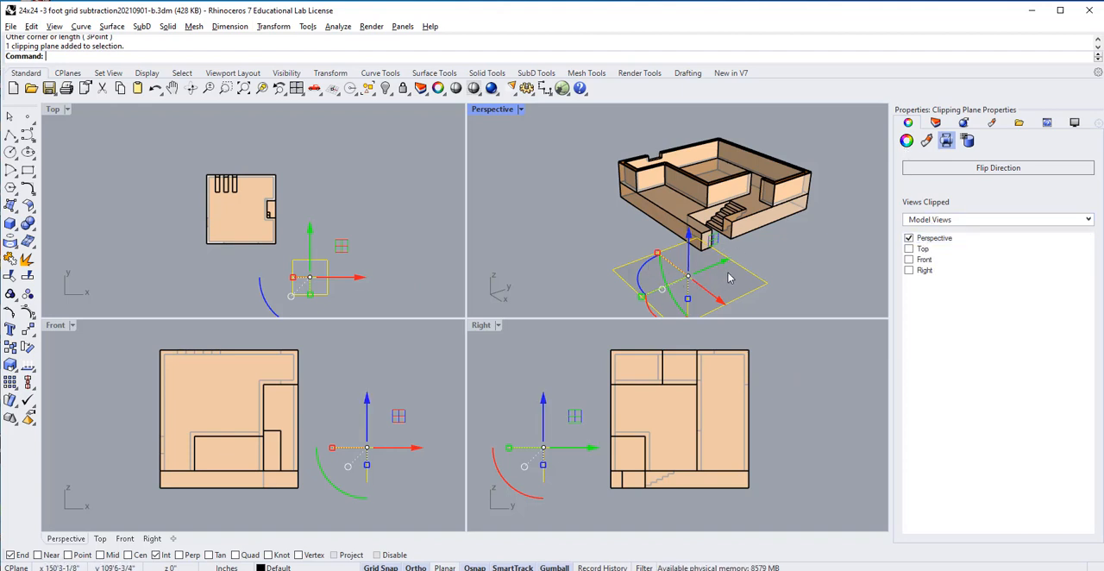
Enable clipping of the Top and Front views in the plane's Views Clipped list.
left_click(923, 249)
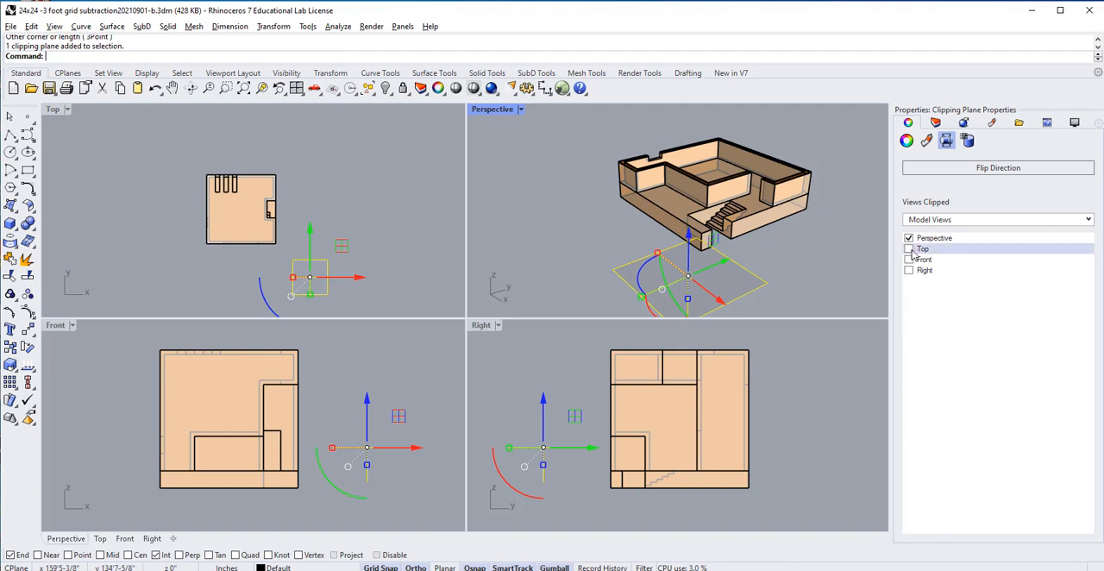
left_click(909, 249)
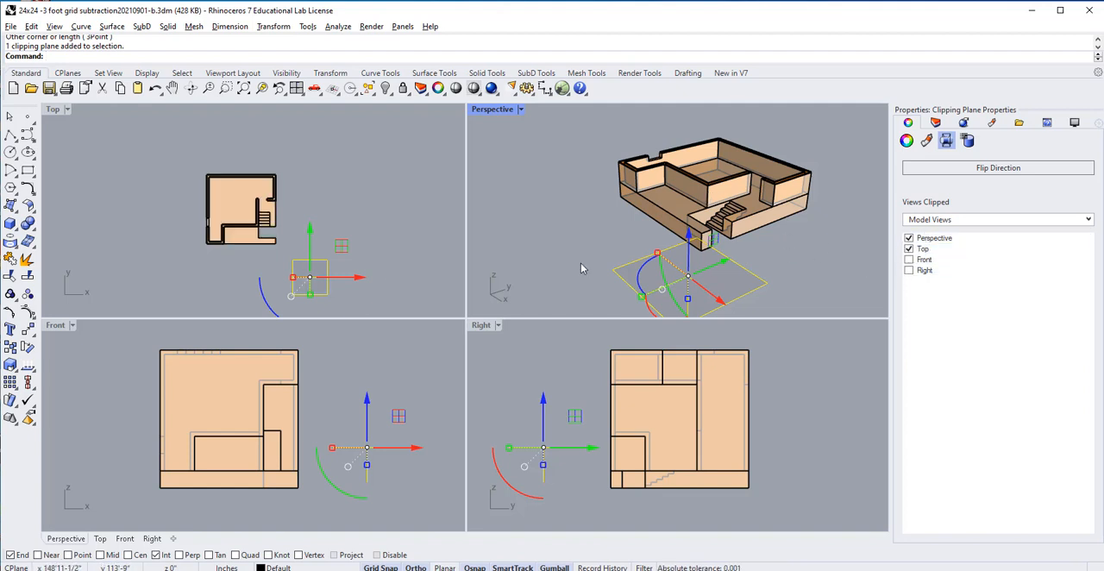
mouse_move(615, 306)
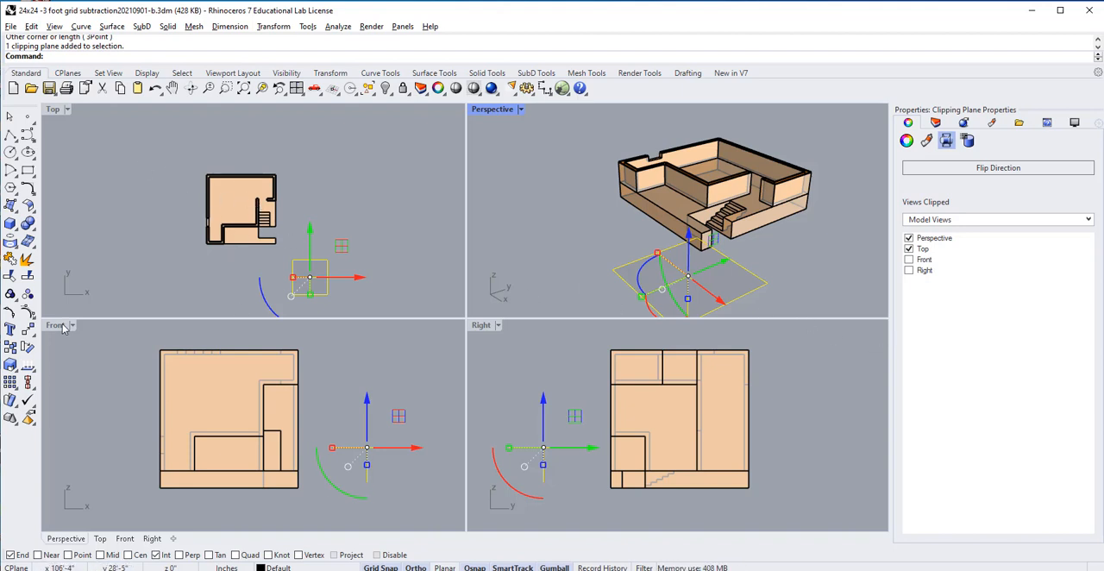
mouse_move(366, 345)
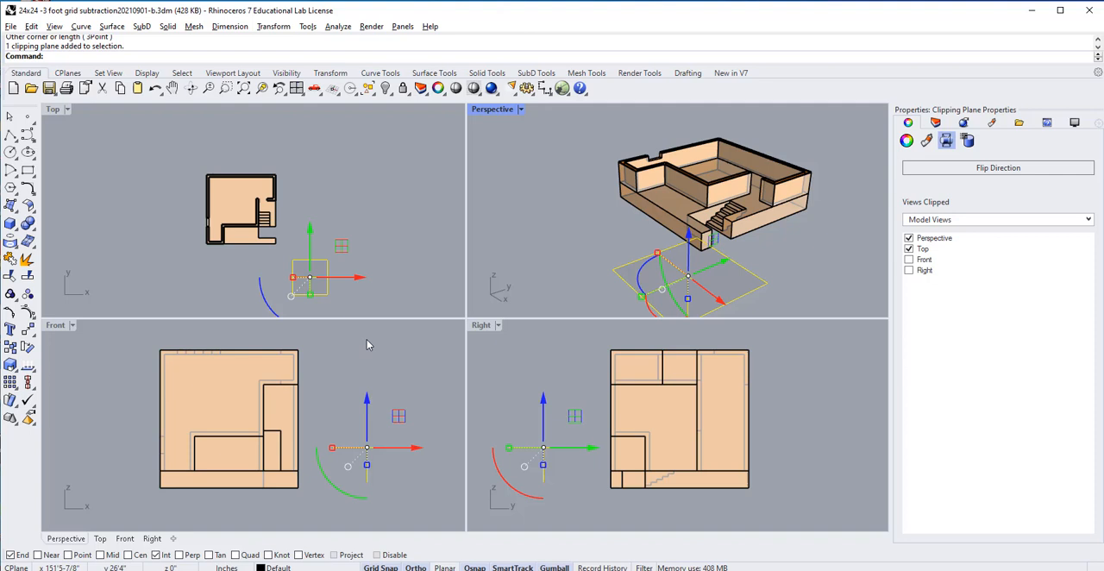
left_click(925, 259)
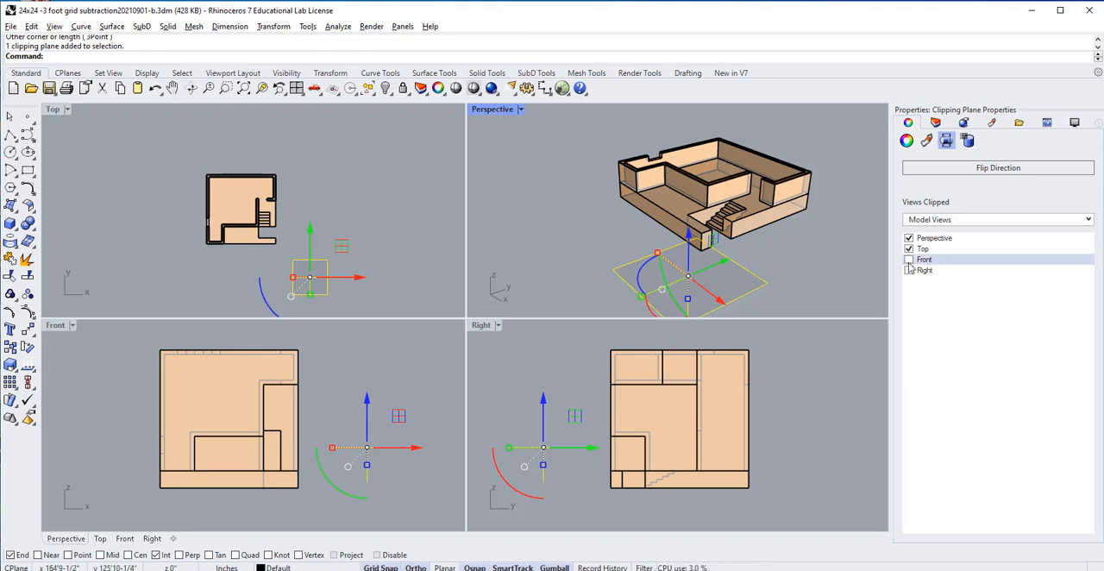
left_click(909, 259)
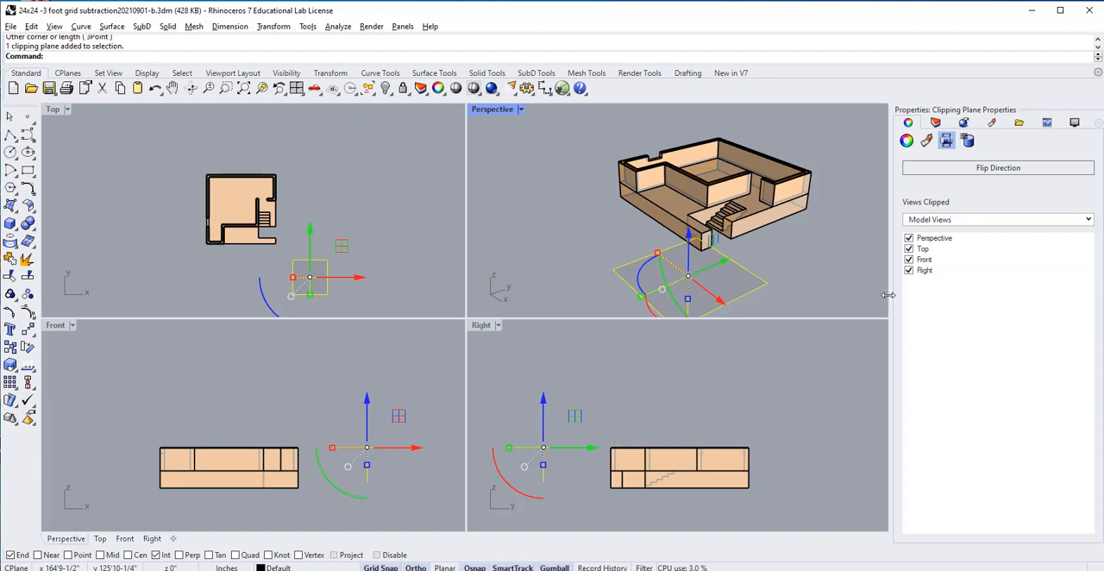
mouse_move(671, 356)
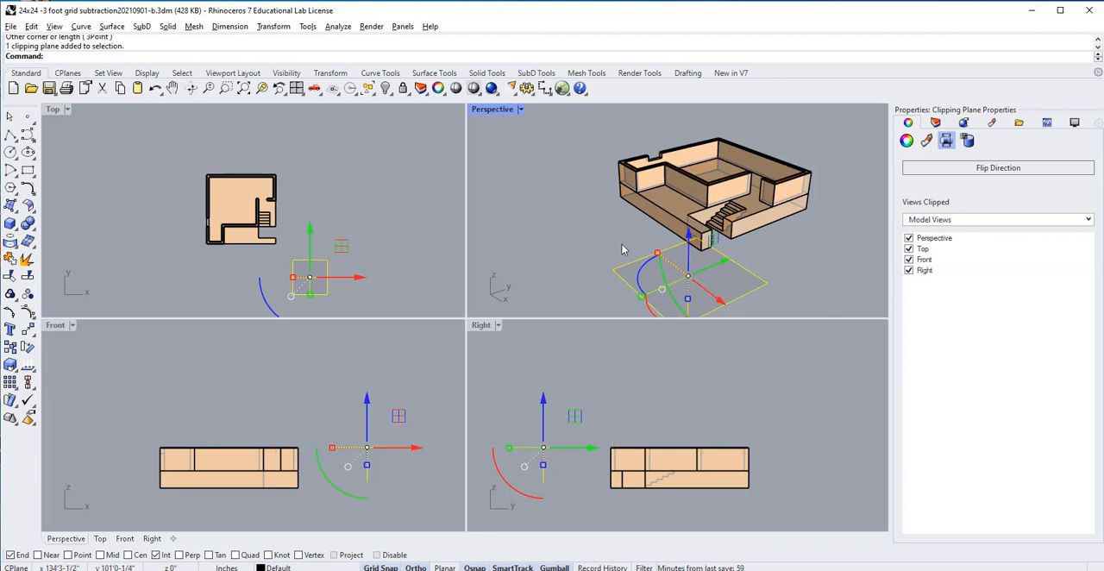
Activate and maximize the Top viewport to inspect the clipped floor plan.
left_click(52, 109)
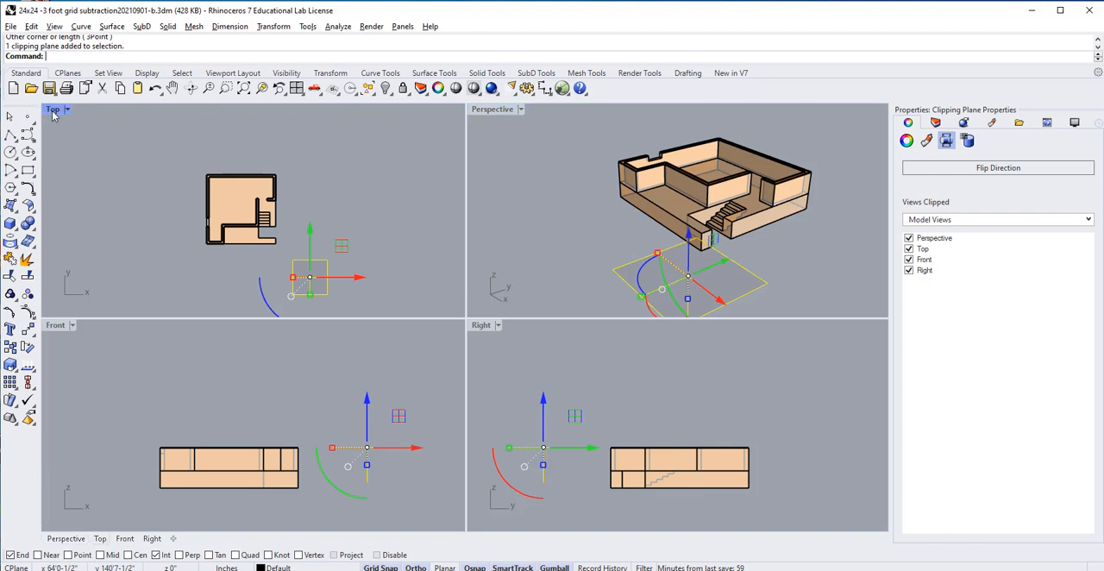
double_click(52, 109)
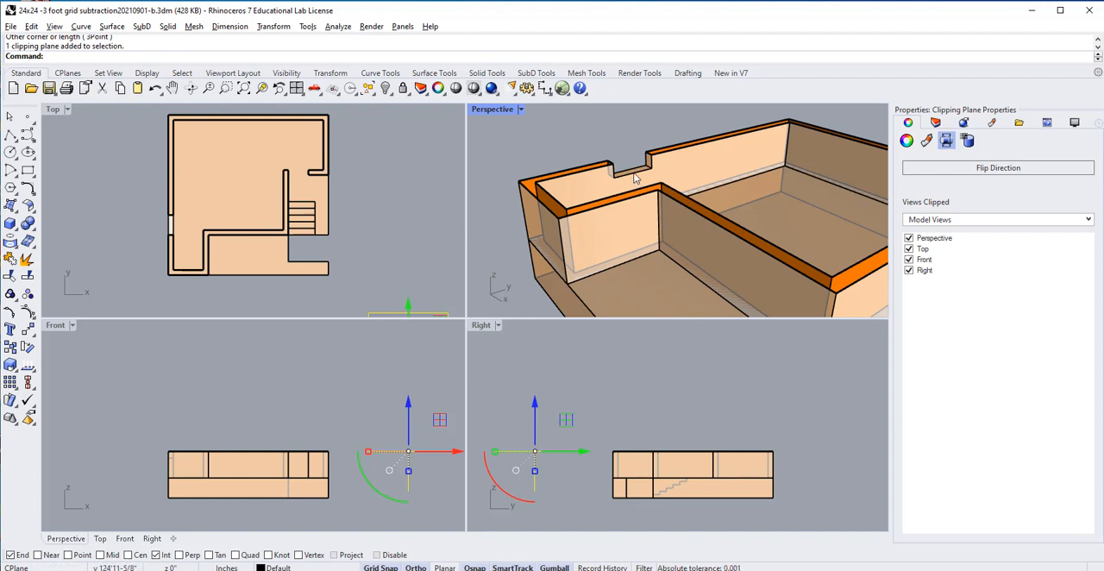
mouse_move(652, 151)
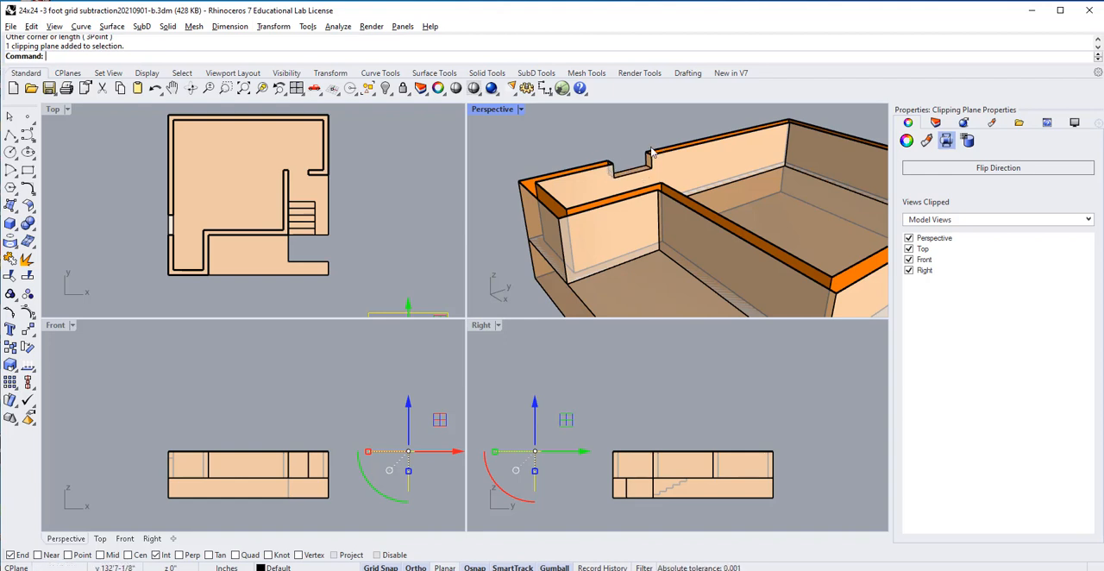
mouse_move(313, 190)
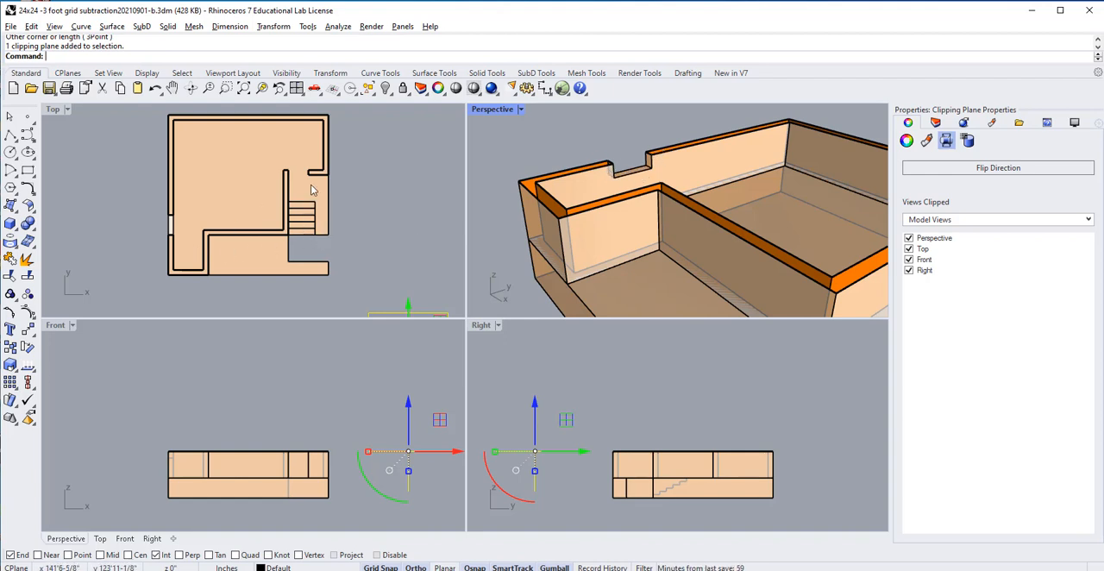
mouse_move(308, 177)
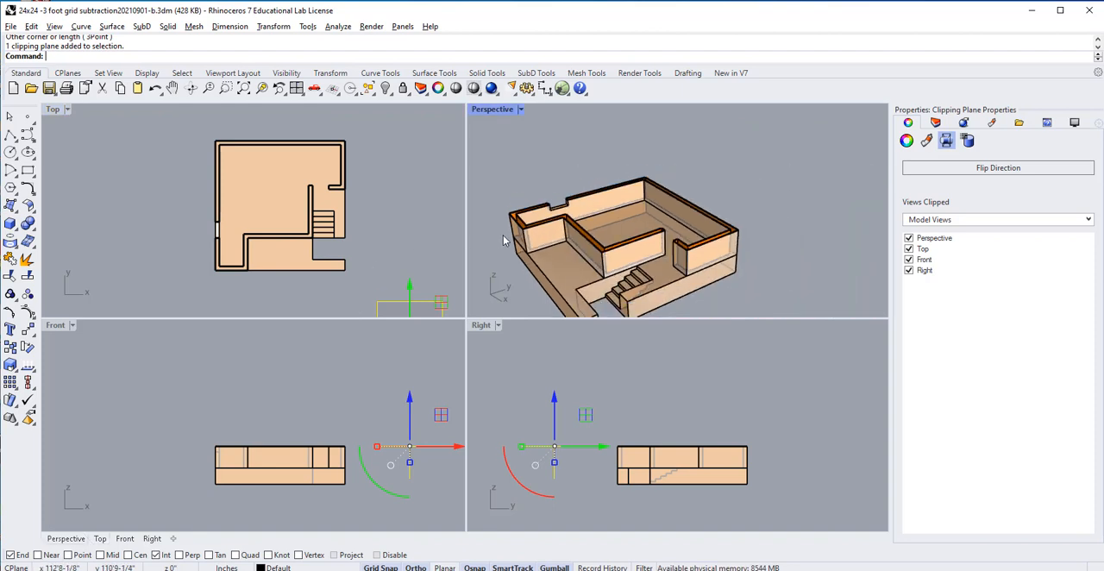
mouse_move(653, 248)
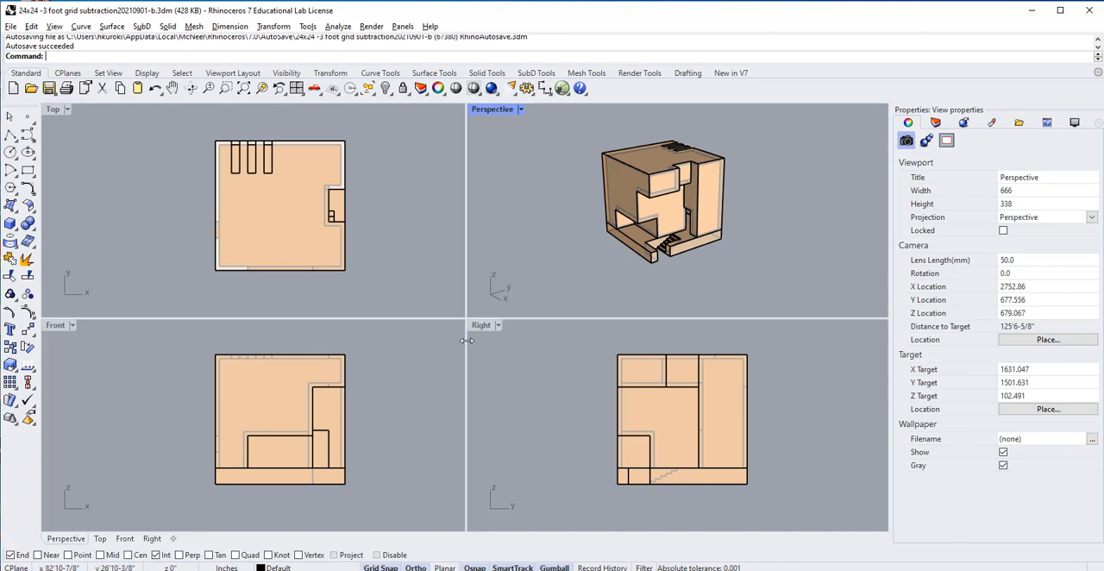
mouse_move(695, 274)
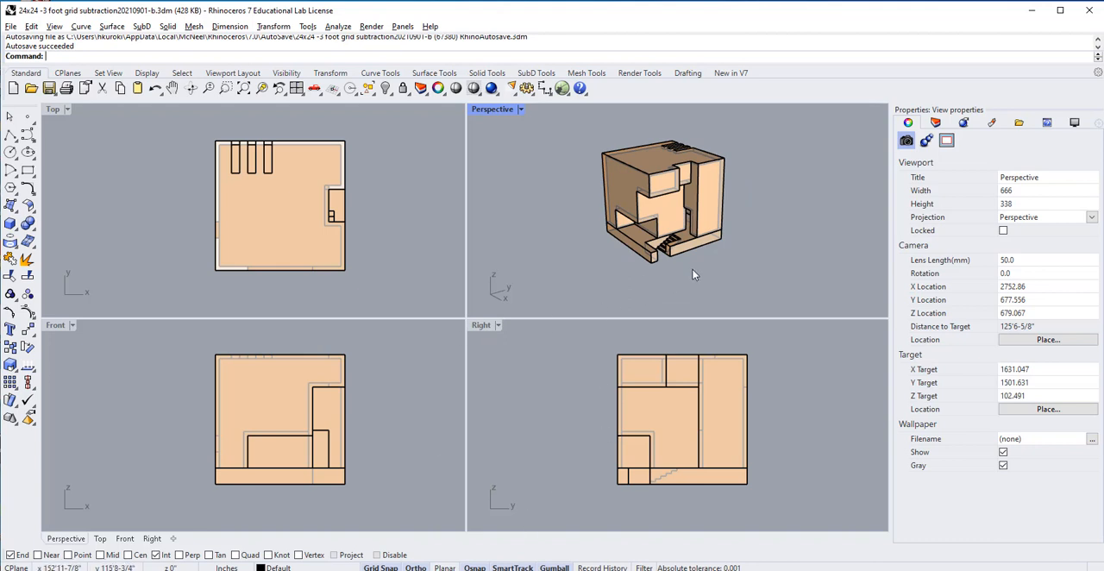
mouse_move(745, 260)
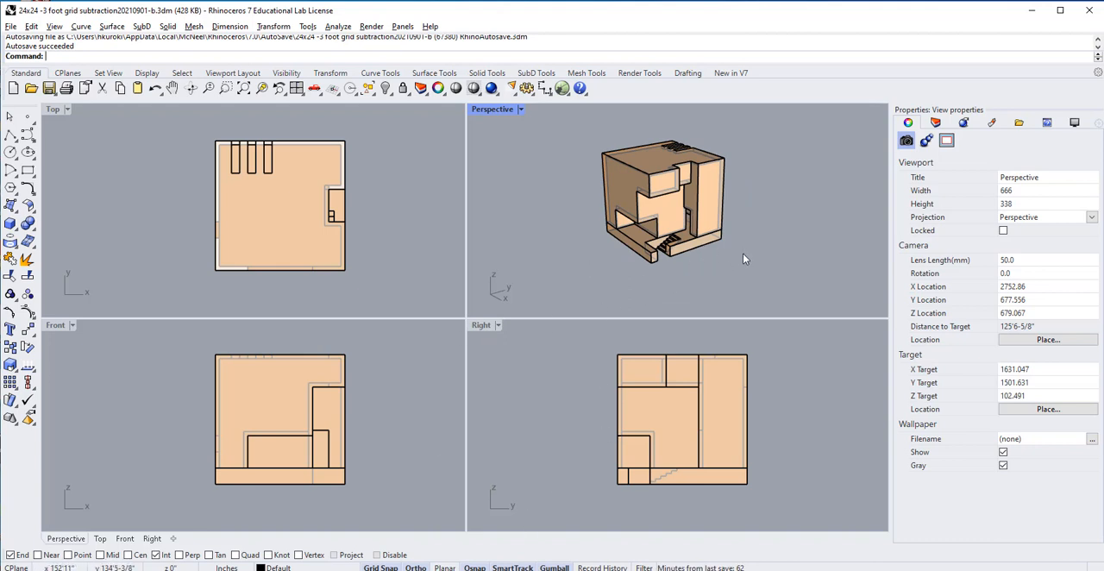
mouse_move(737, 313)
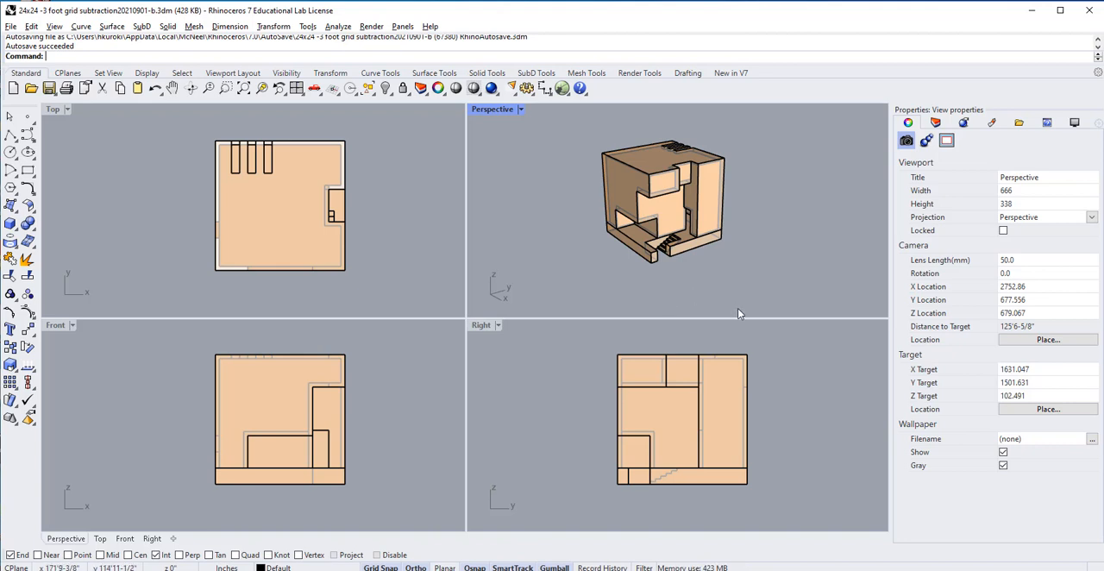
mouse_move(729, 318)
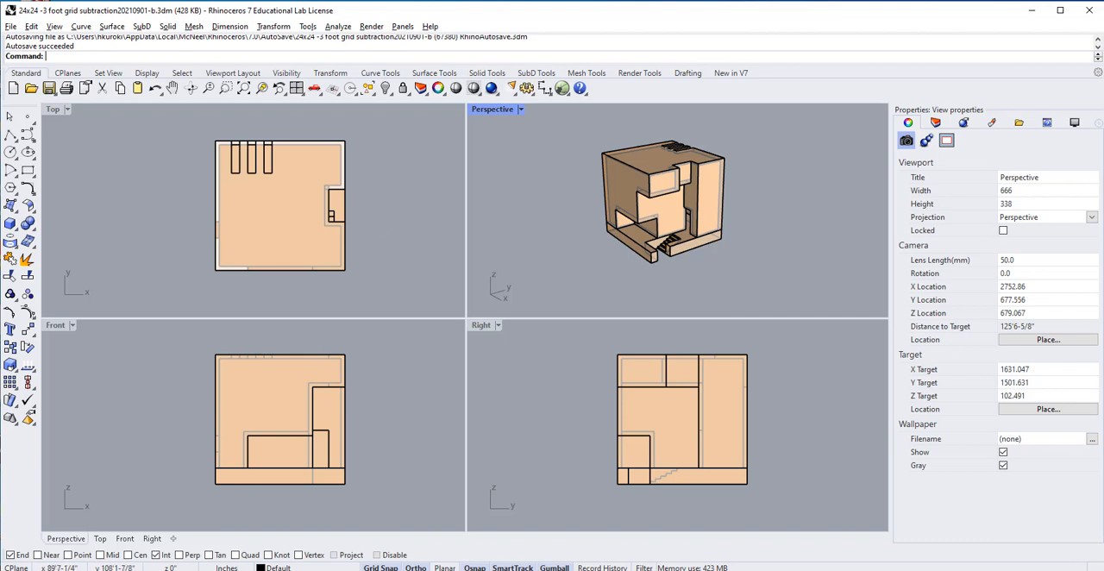
Run the ClippingPlane command from the command line.
type("ClippingPlane")
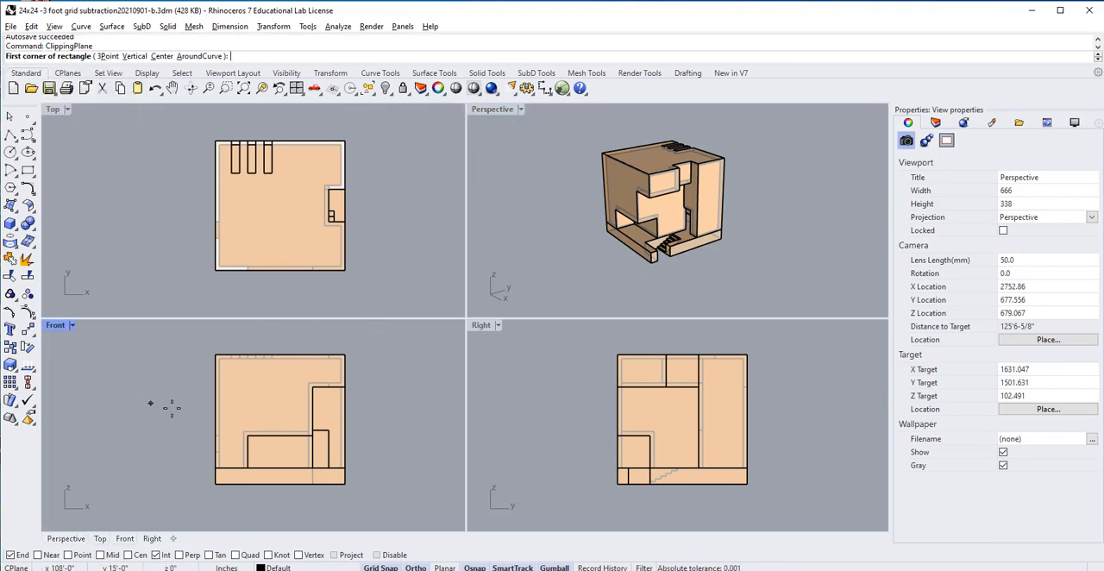
mouse_move(367, 403)
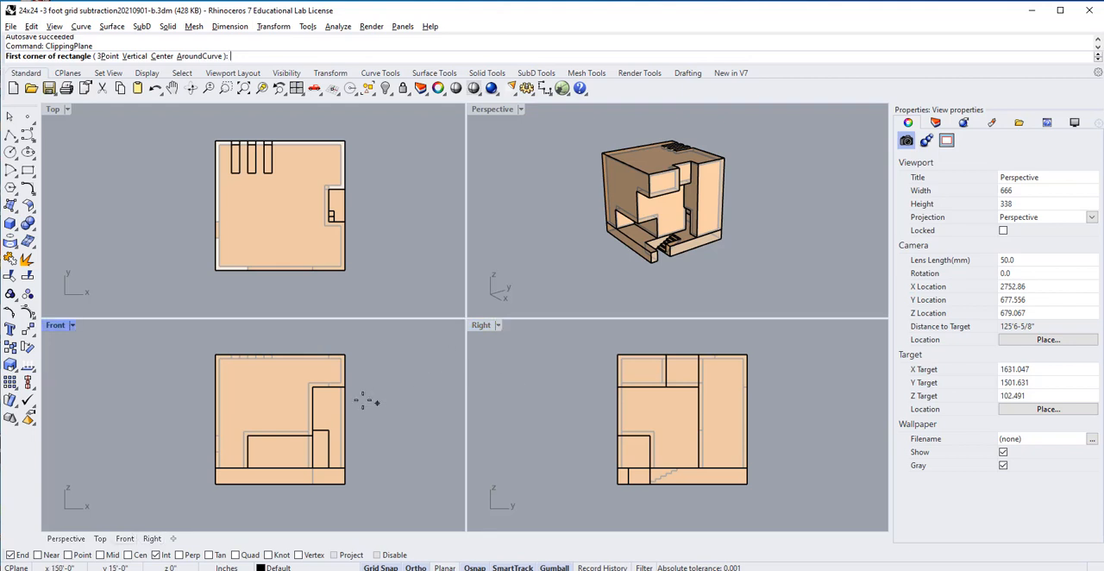
mouse_move(177, 403)
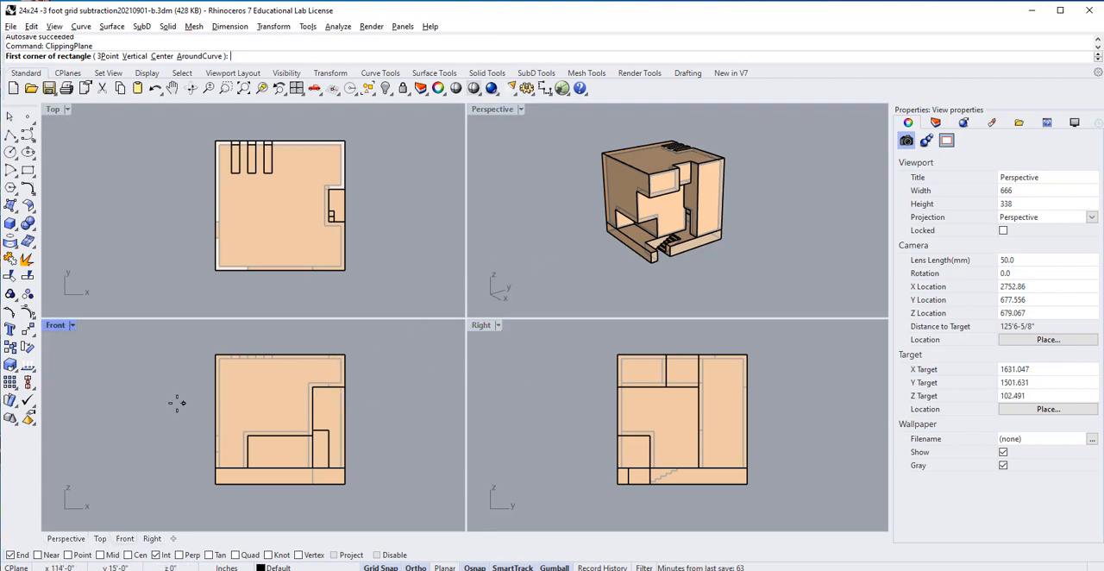
Set the first corner of the clipping plane left of the building in Front.
left_click(177, 403)
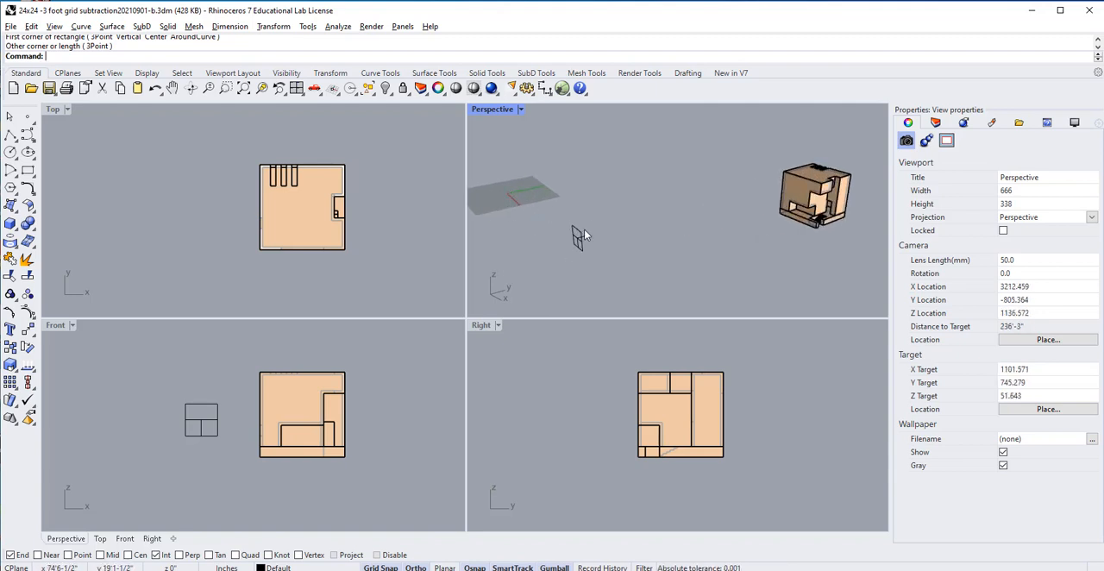
mouse_move(528, 214)
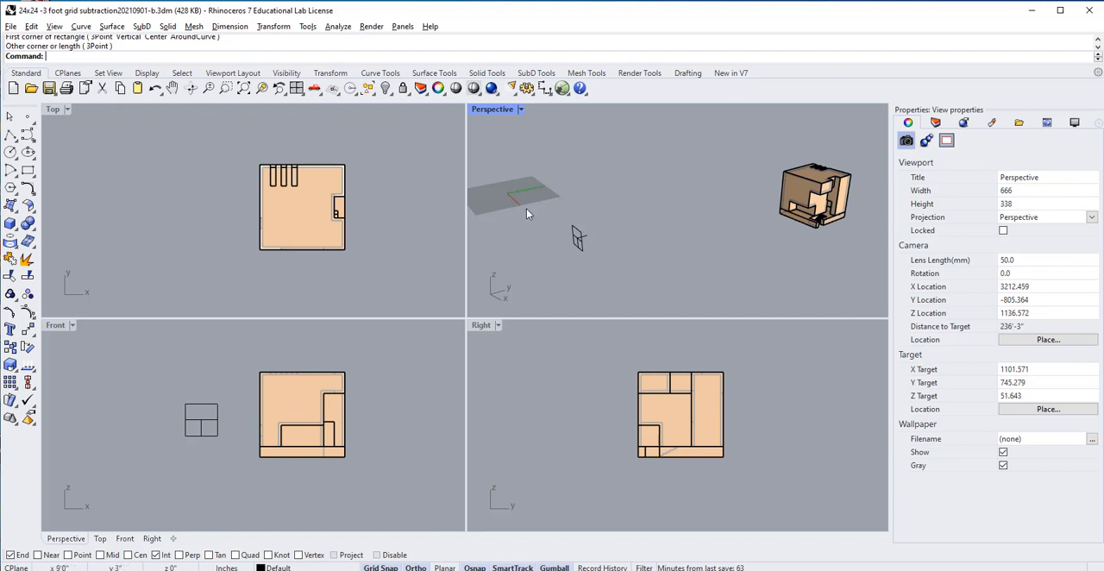
mouse_move(530, 225)
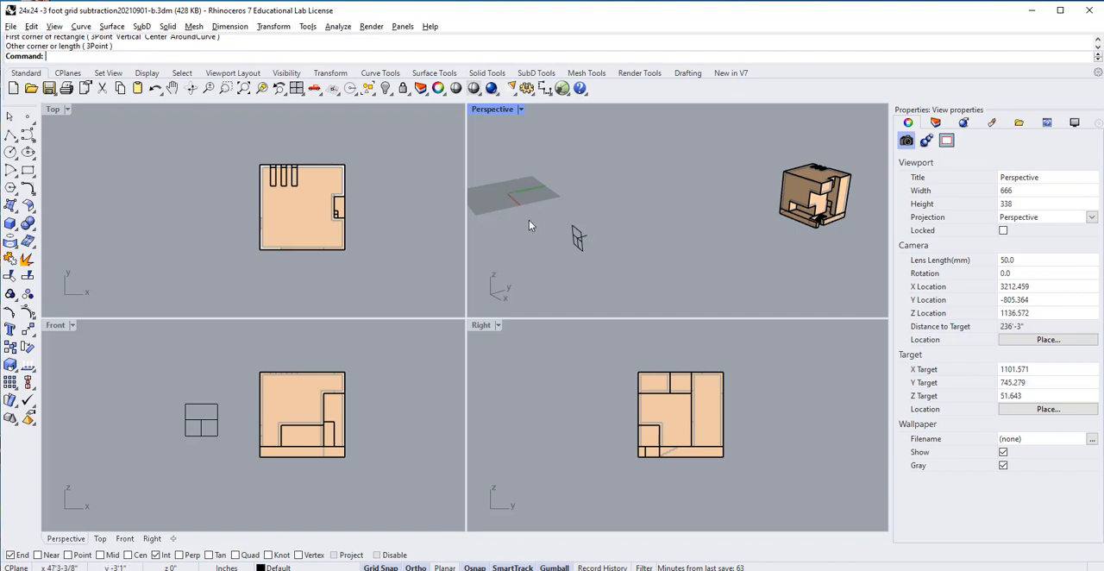
mouse_move(505, 202)
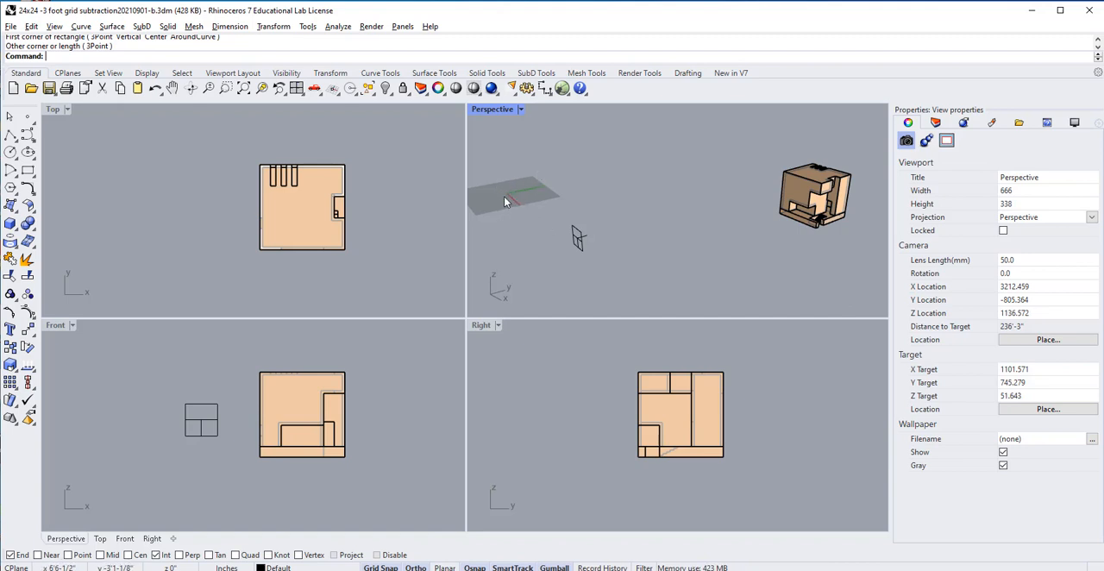
mouse_move(589, 273)
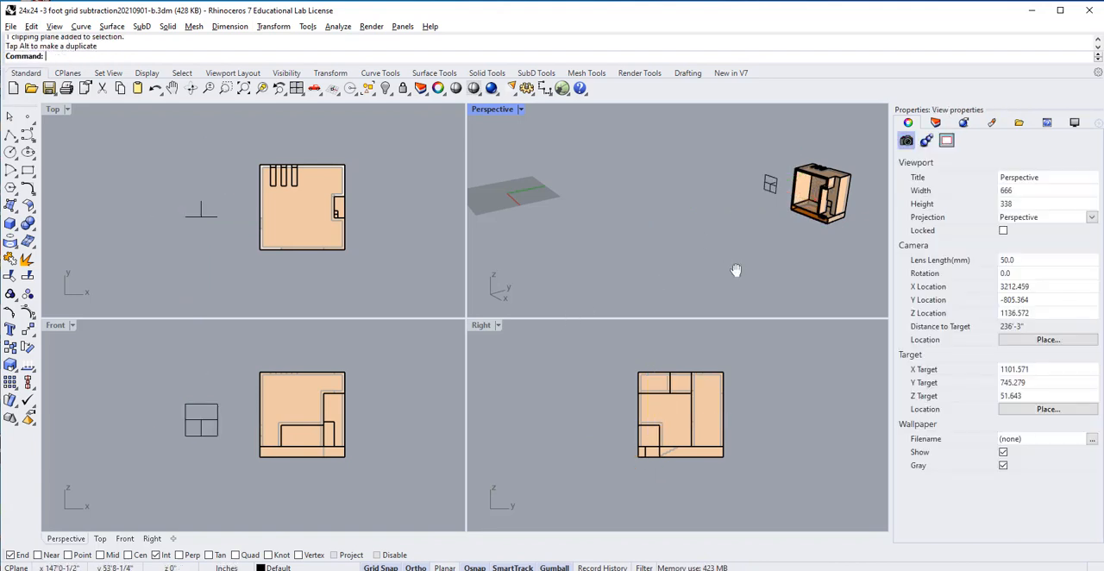
Pan the Perspective view to see the clipping plane beside the house.
left_click_drag(736, 270, 691, 244)
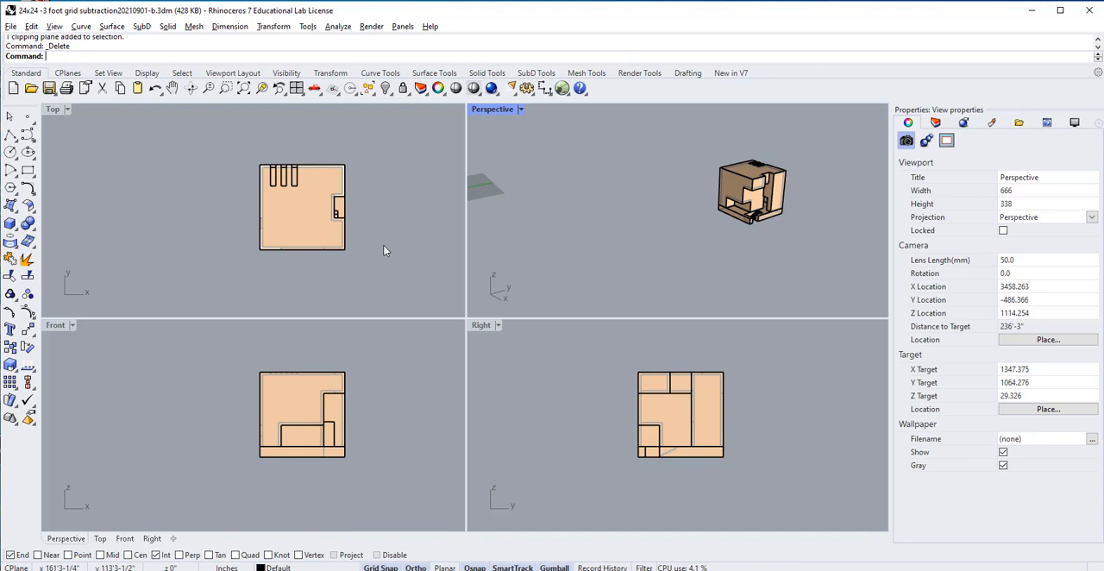
mouse_move(515, 297)
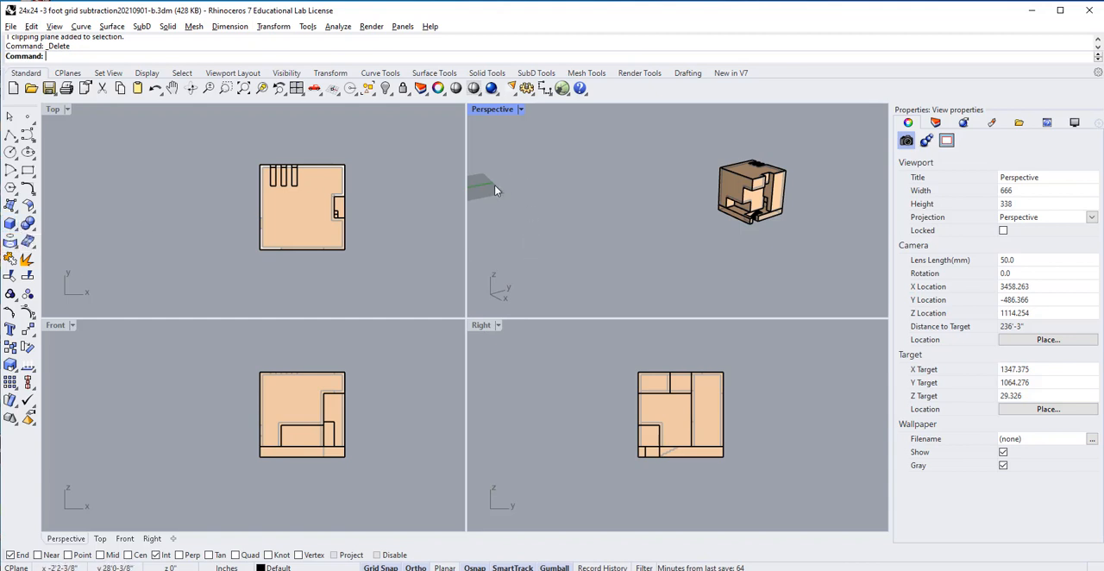
mouse_move(109, 179)
type("ClippingPlane")
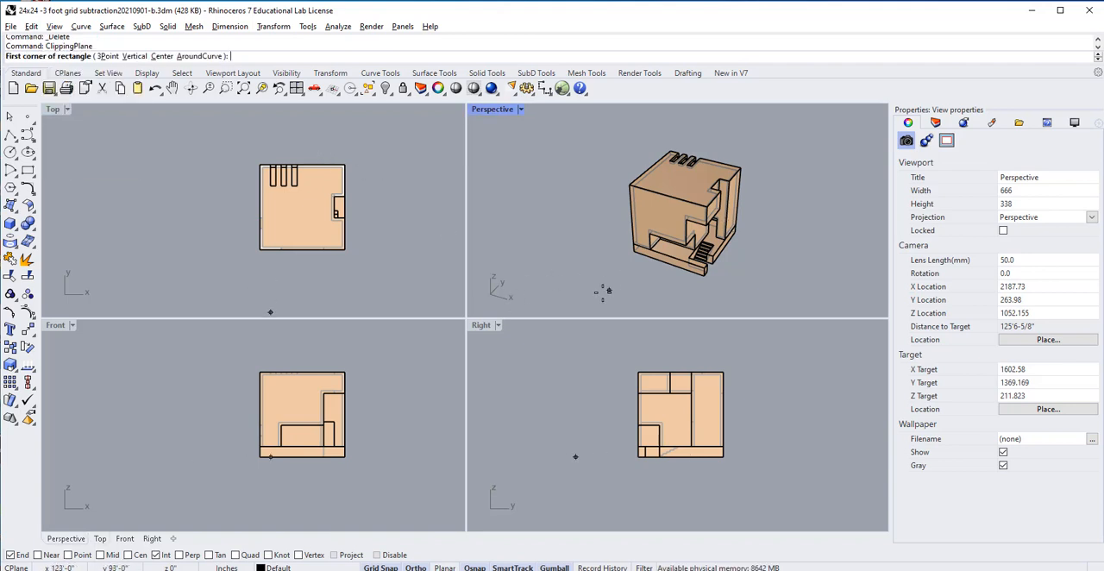
Begin the clipping plane rectangle at the building's lower-left corner.
left_click(260, 296)
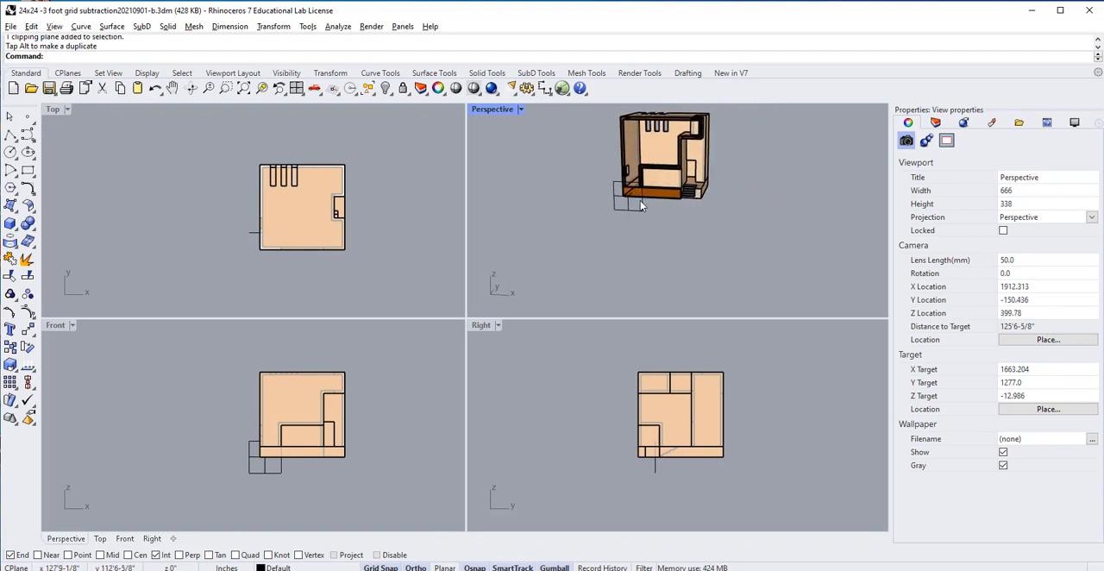
mouse_move(663, 192)
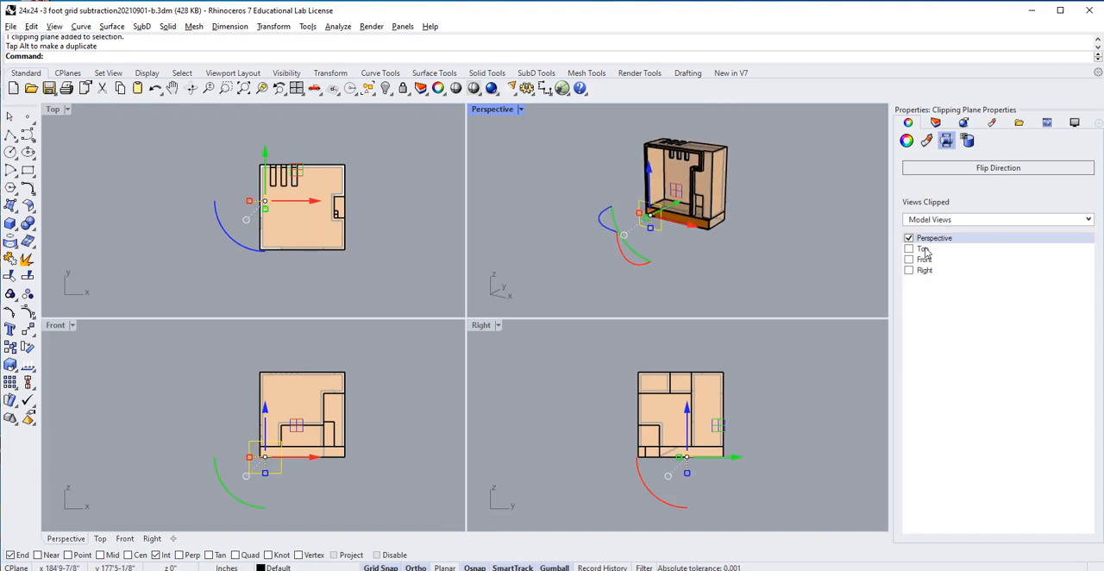
mouse_move(998, 167)
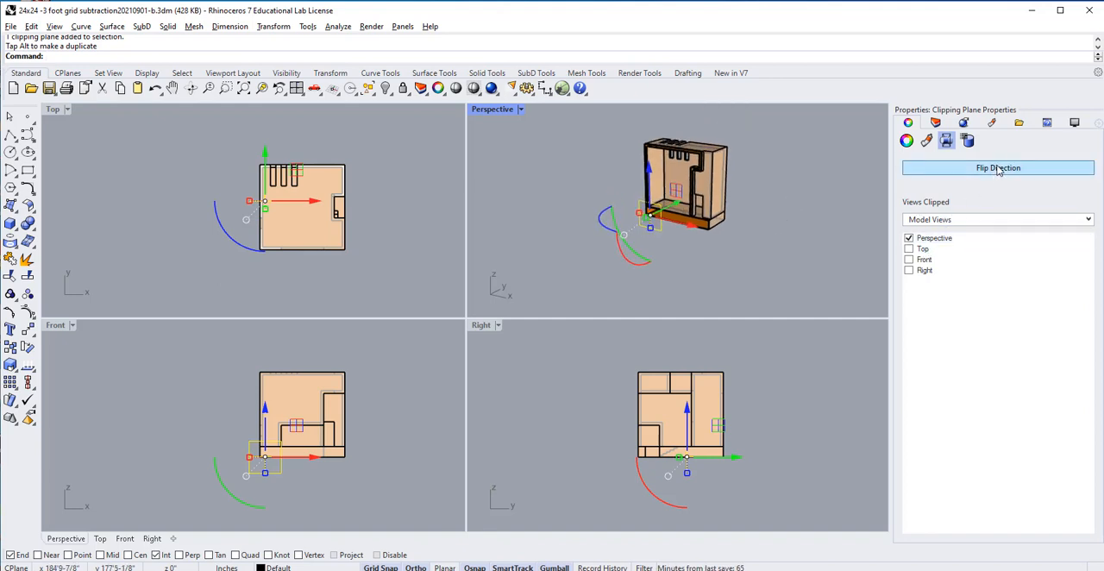
Flip the clipping plane's cut direction and make it clip the Top view.
left_click(998, 167)
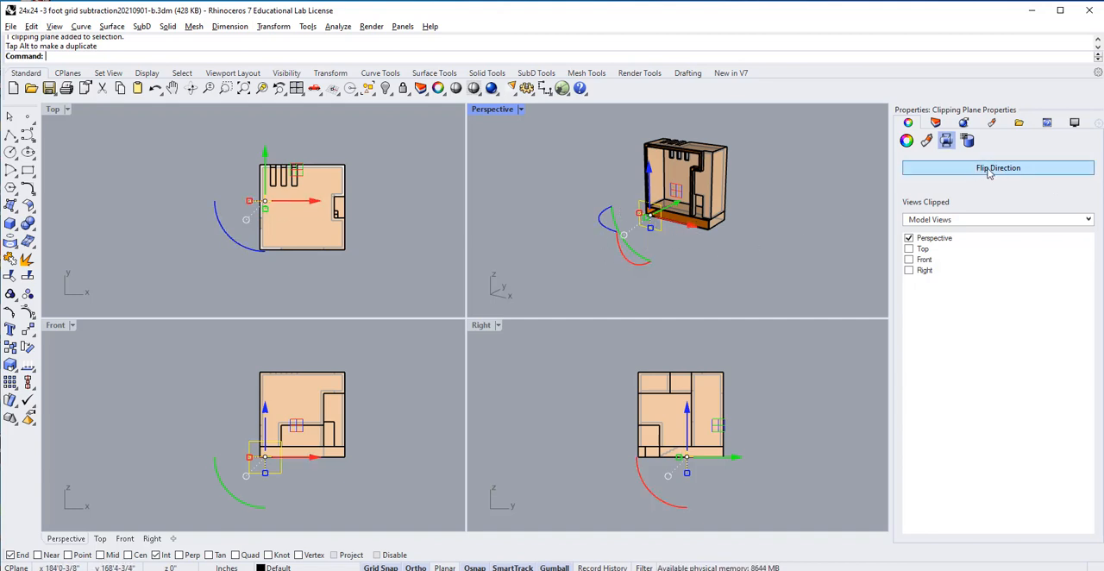
left_click(997, 167)
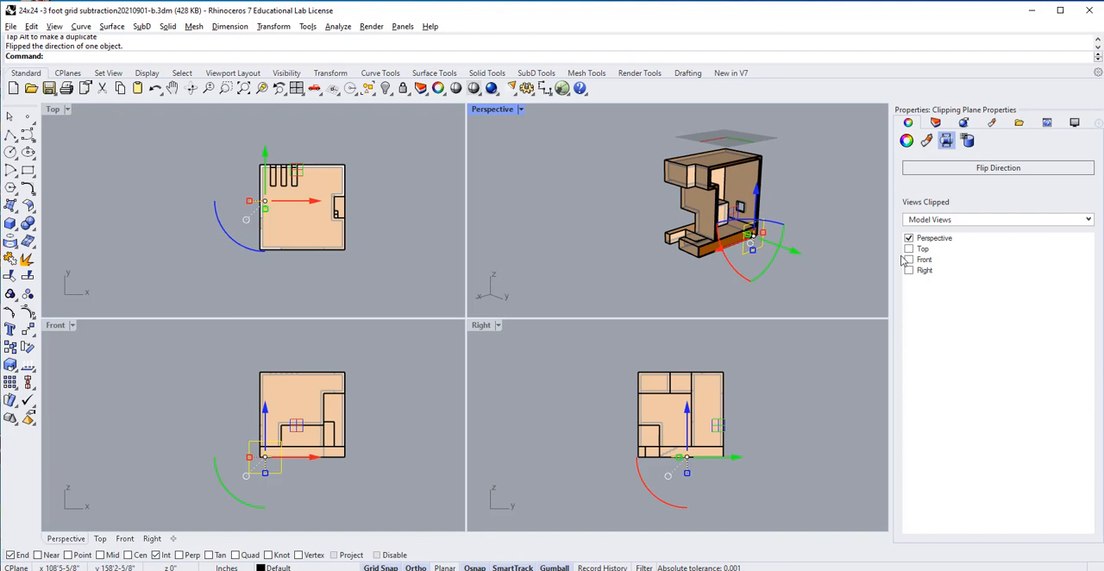
left_click(908, 260)
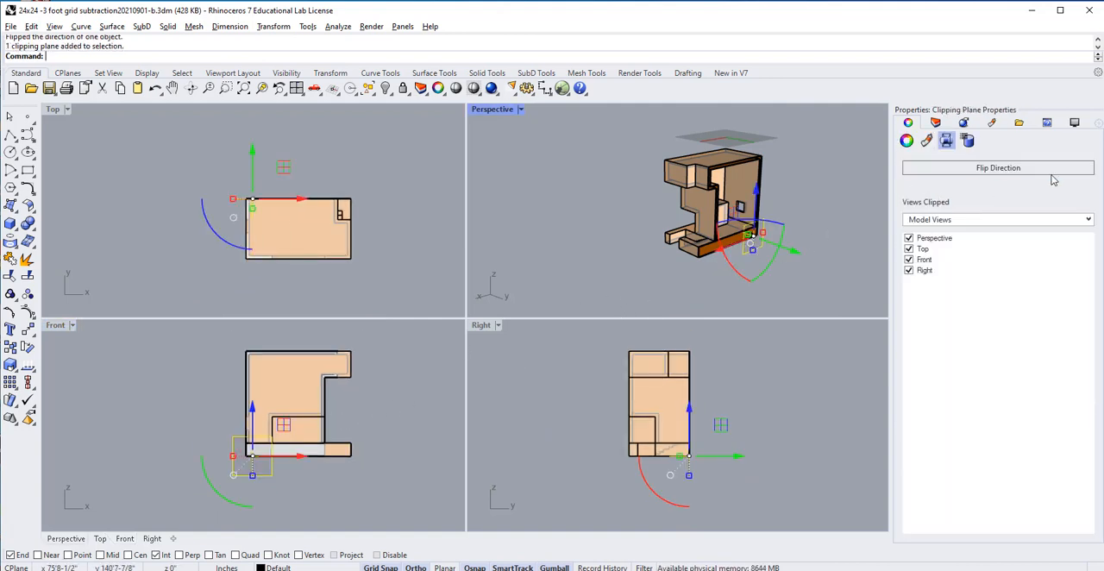
Flip the clipping plane direction again to keep the opposite slice.
left_click(998, 167)
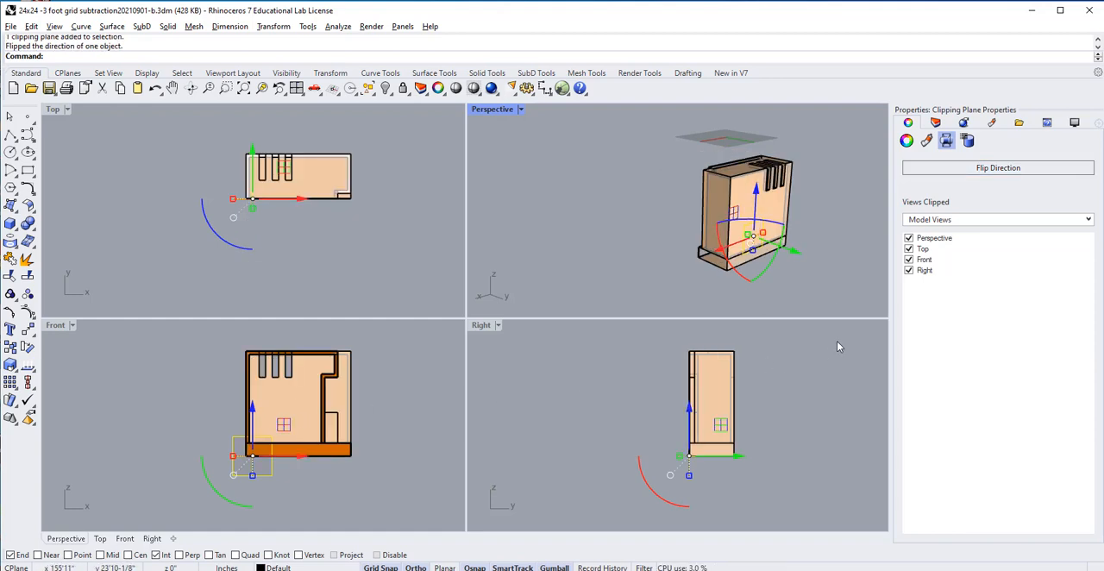
mouse_move(749, 331)
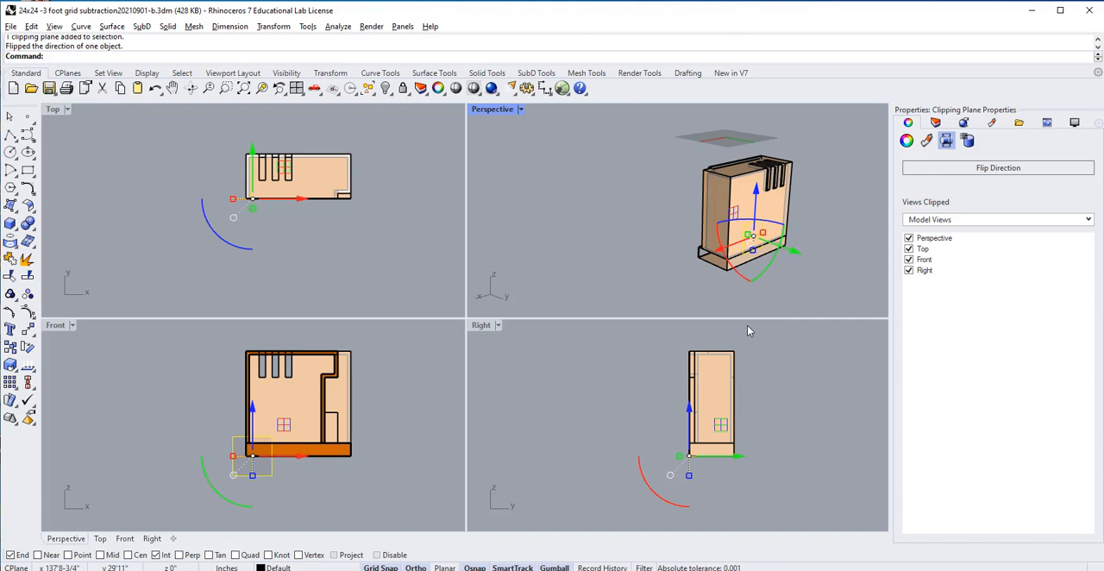
mouse_move(286, 455)
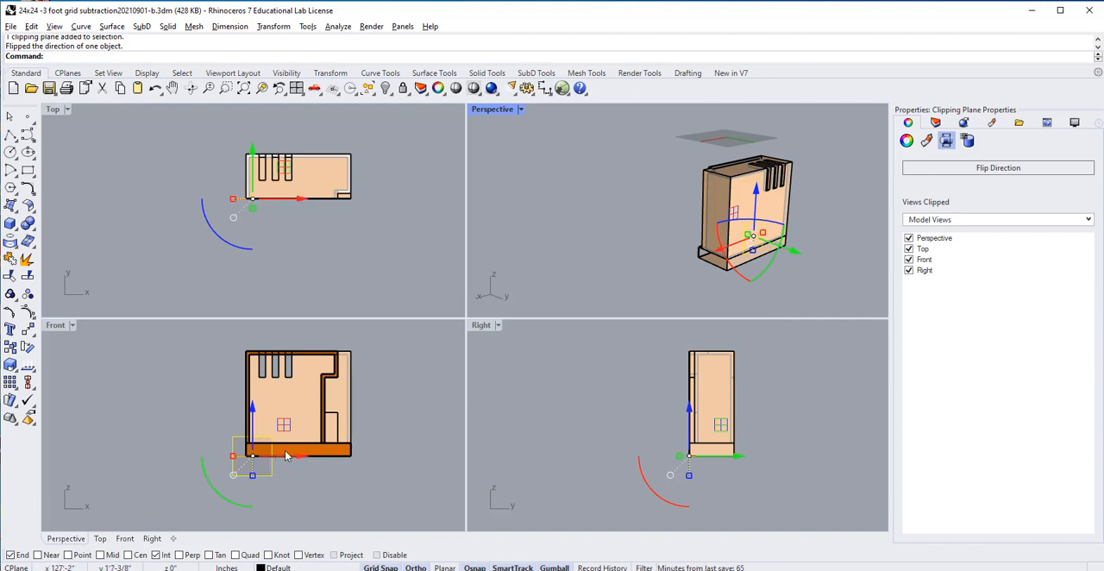
mouse_move(289, 455)
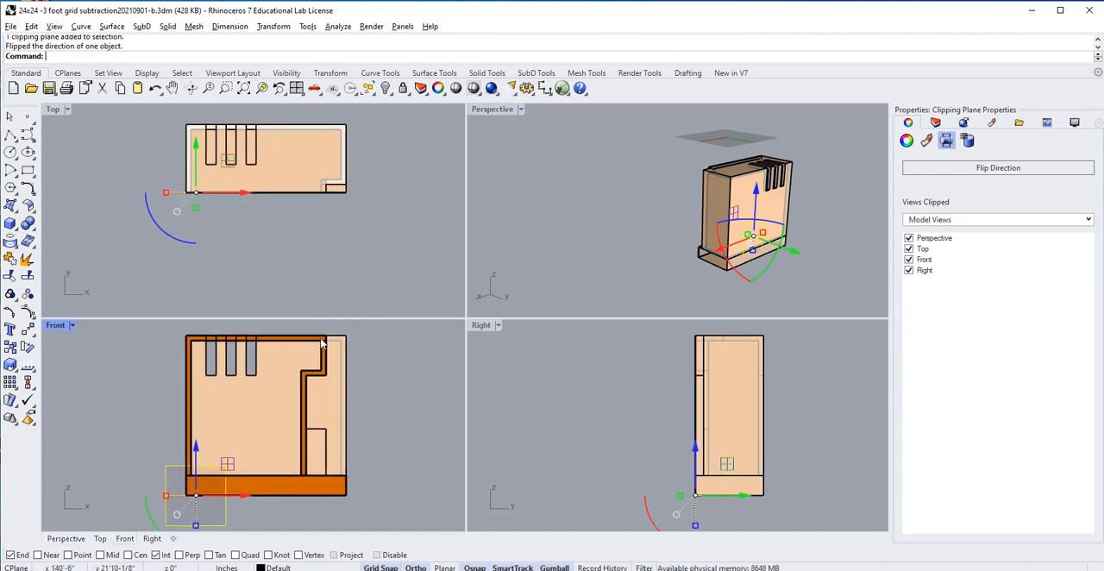
mouse_move(384, 429)
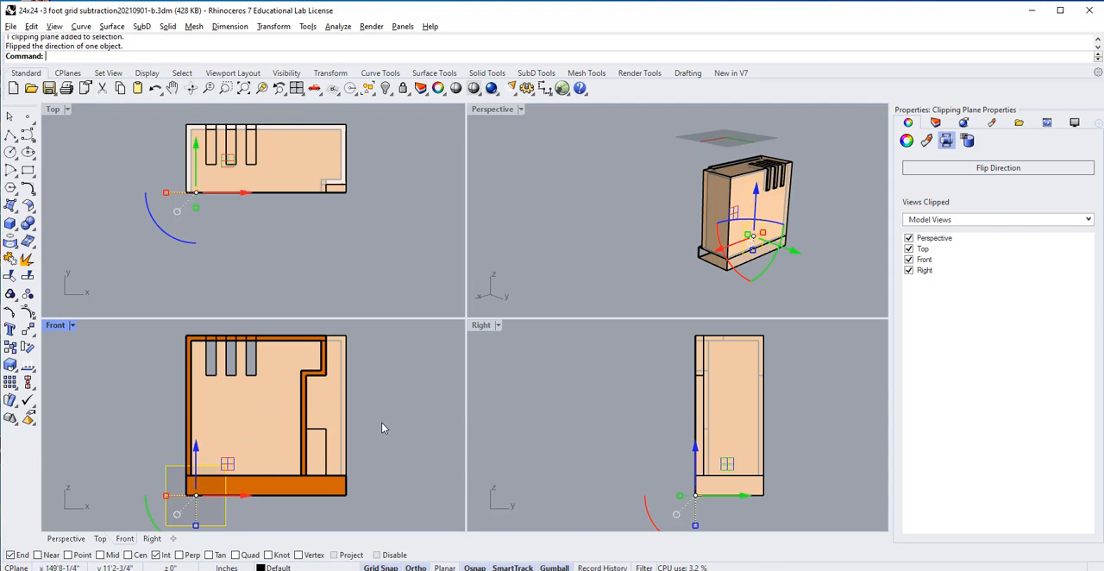
mouse_move(208, 344)
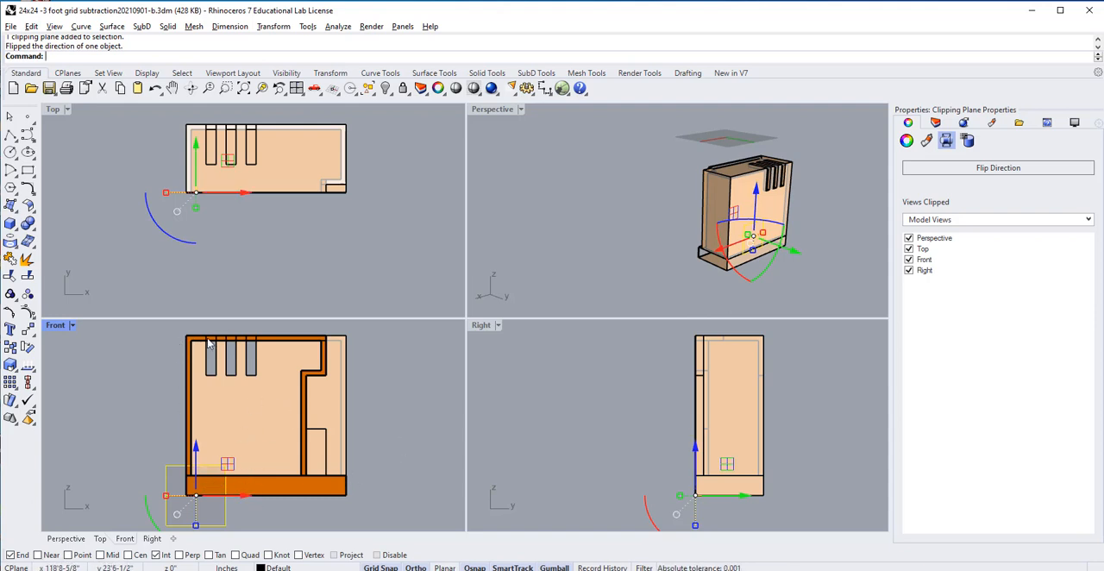